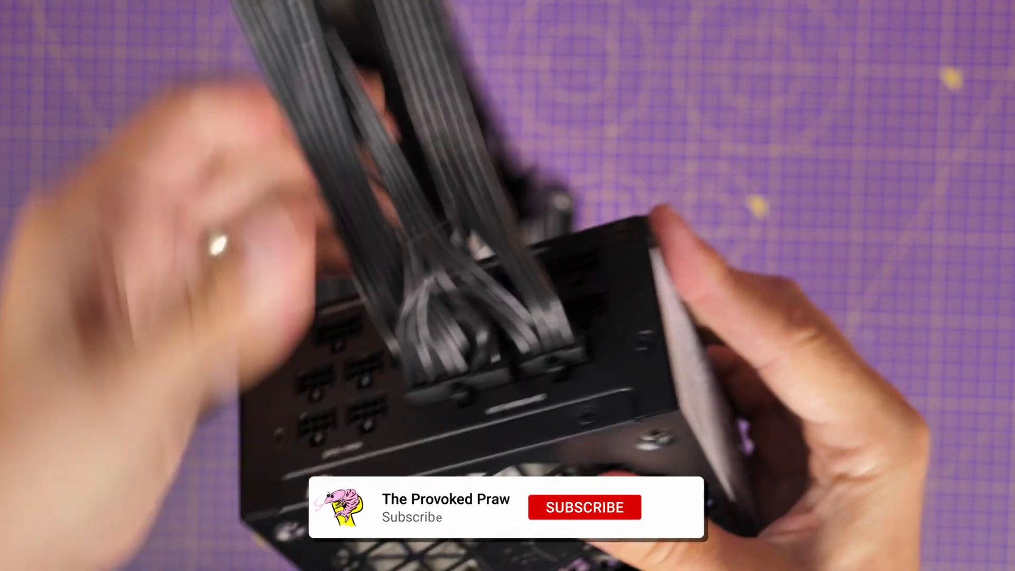
{"action": "left_click", "coordinate": [584, 506]}
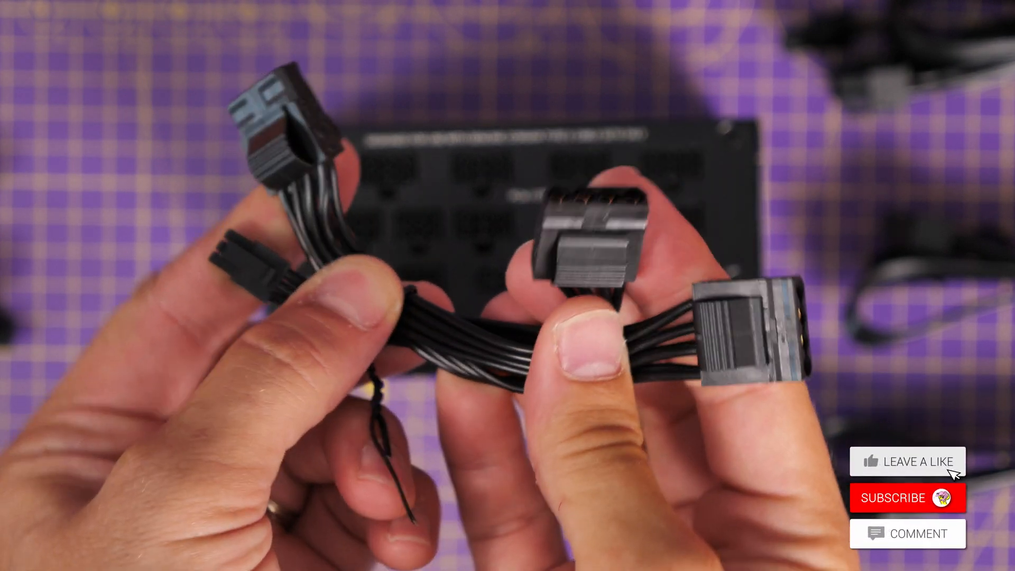
{"action": "left_click", "coordinate": [907, 497]}
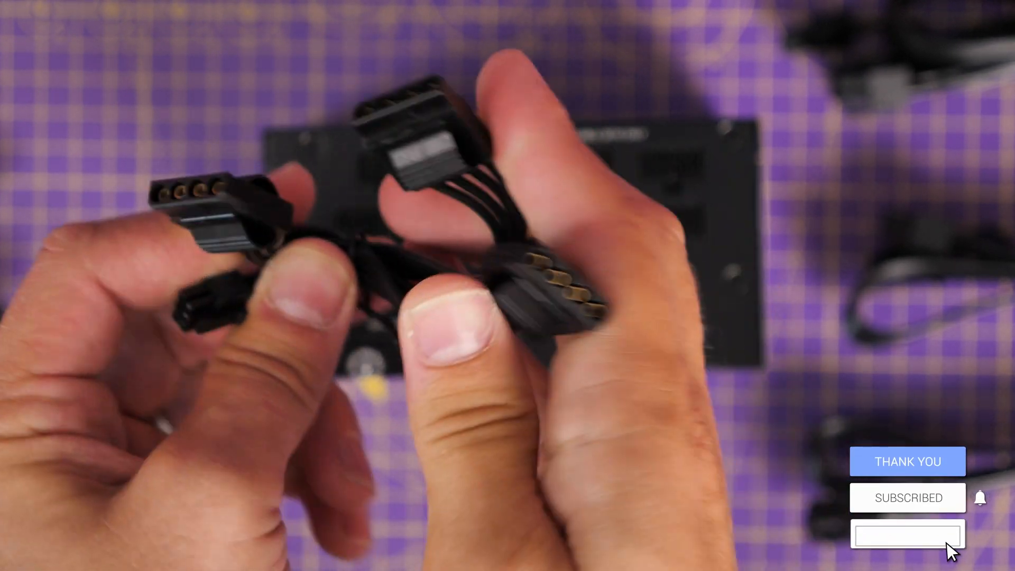